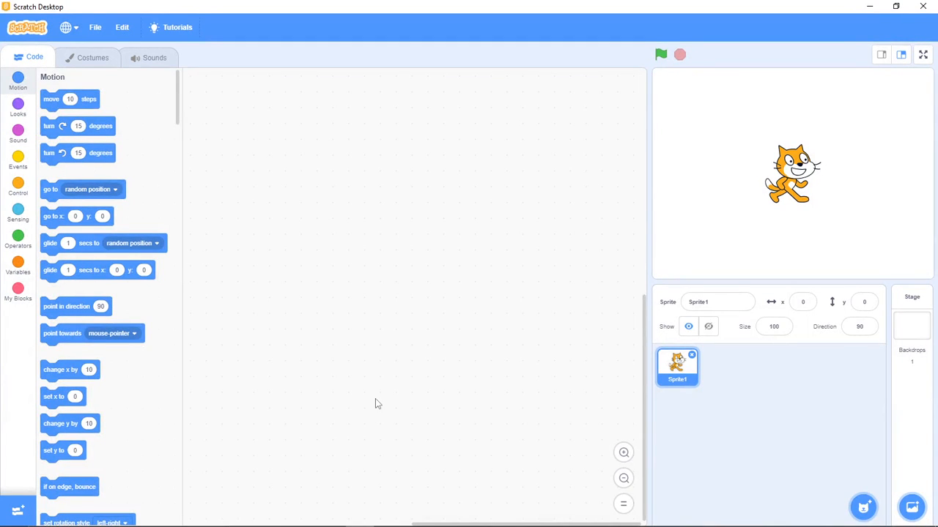
mouse_move(379, 395)
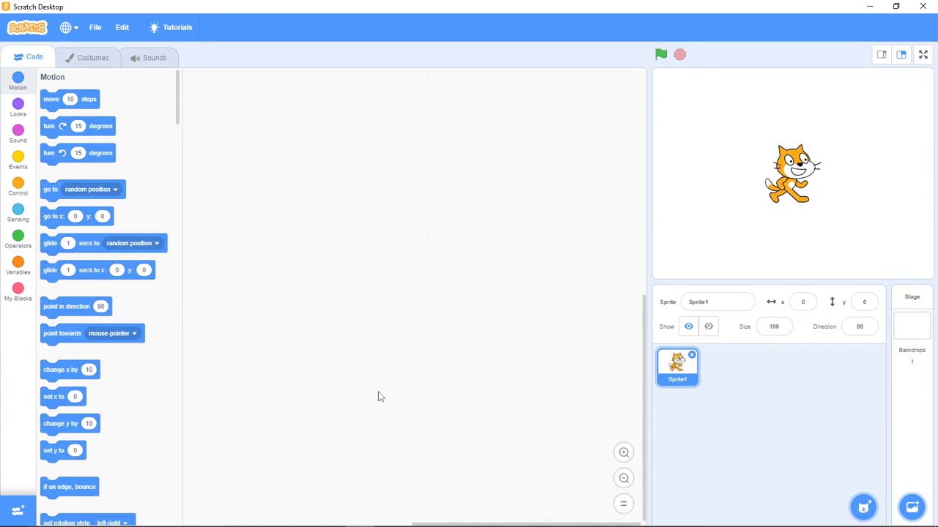
mouse_move(386, 384)
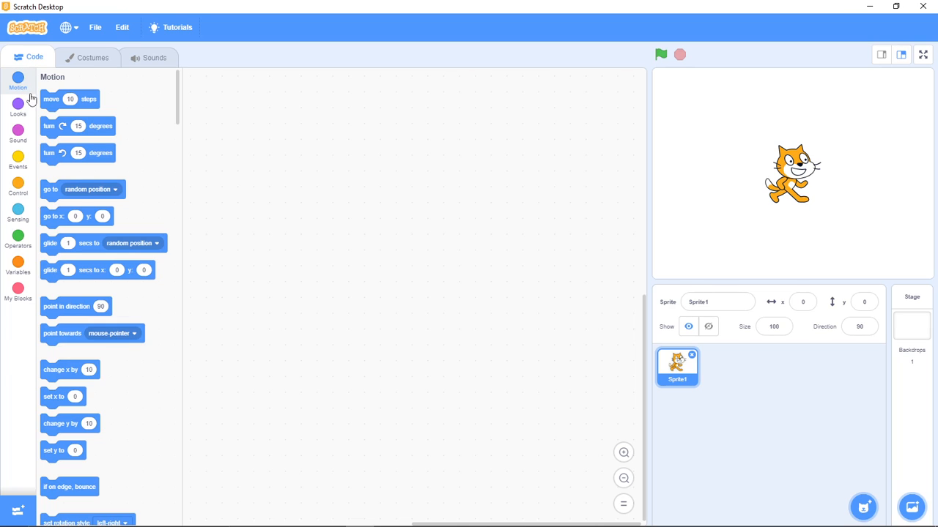
mouse_move(47, 115)
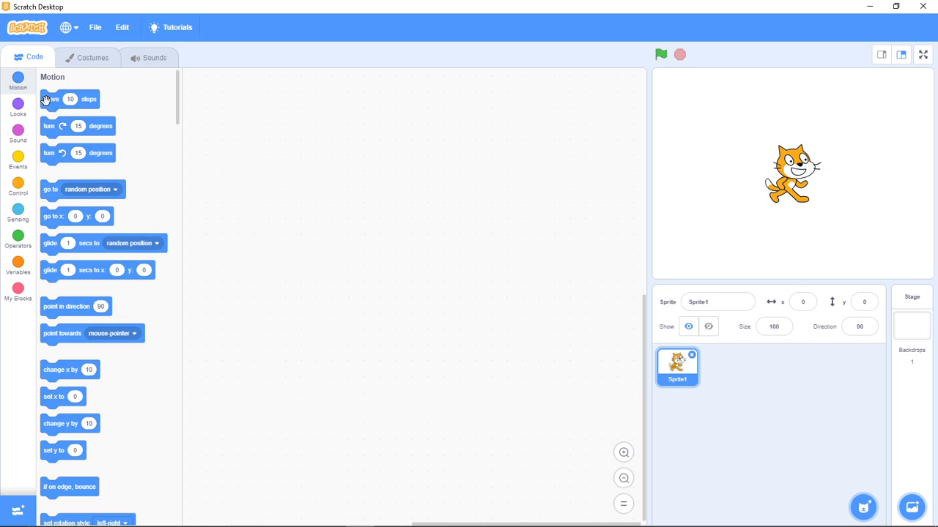
mouse_move(47, 115)
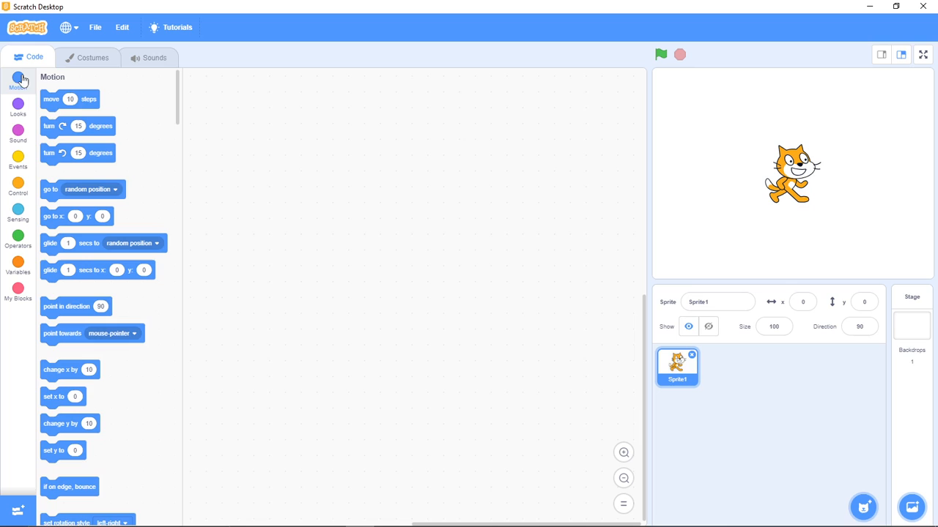
mouse_move(53, 108)
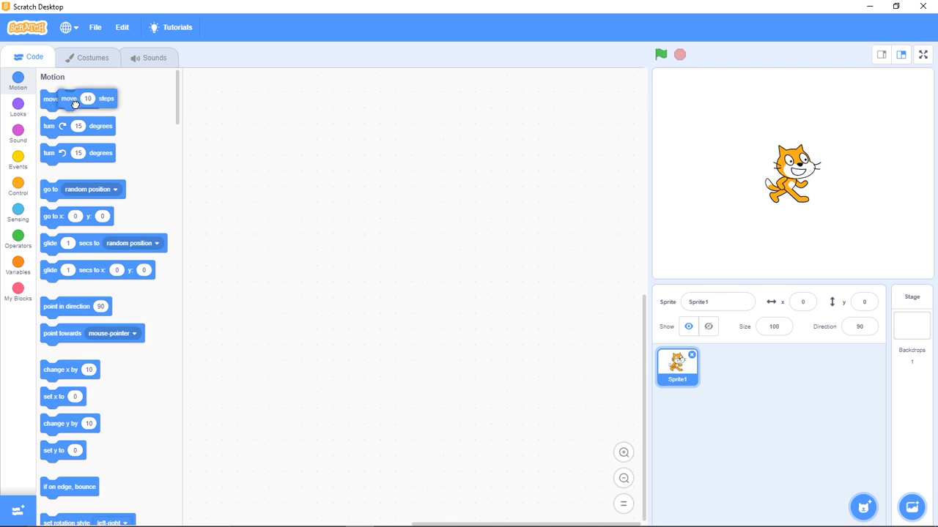
- Place one 'move 10 steps' block from the Motion palette into the code area
drag(76, 102, 355, 126)
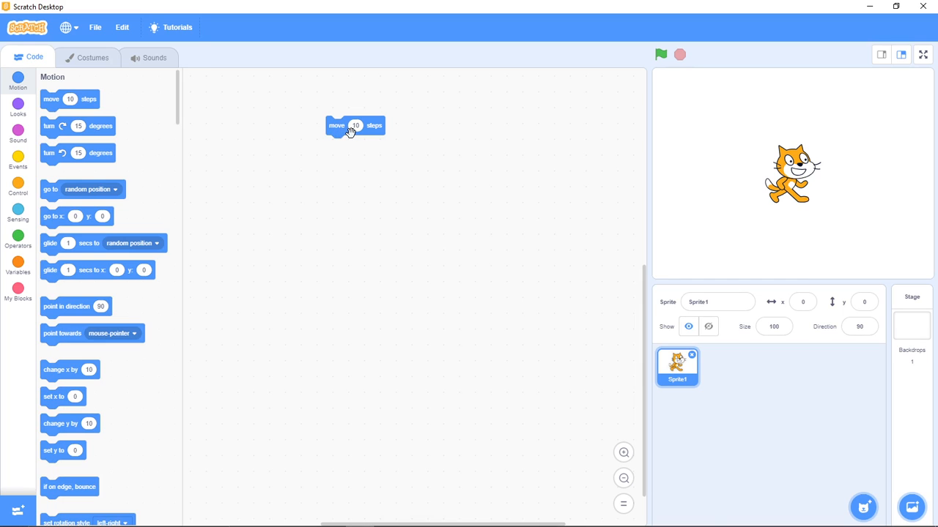
mouse_move(345, 145)
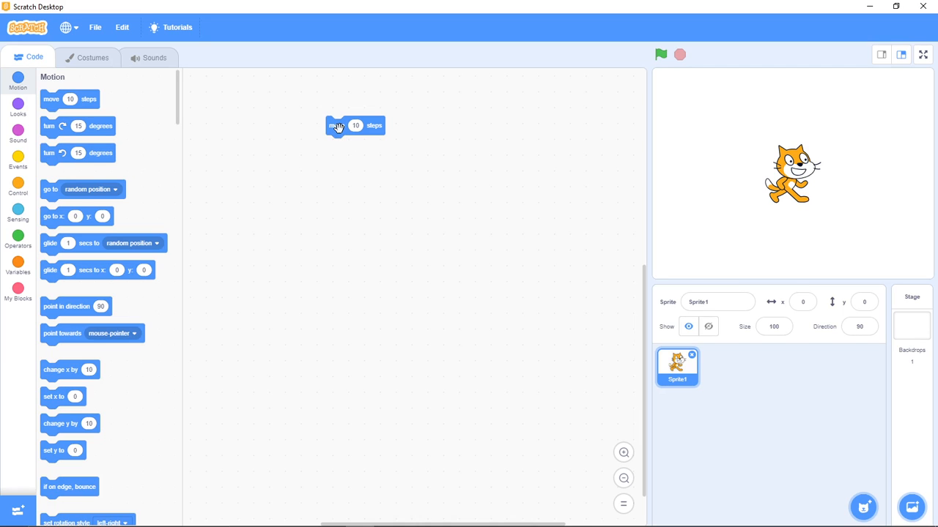
- Run the move block twice so the cat steps right to x 110
click(337, 126)
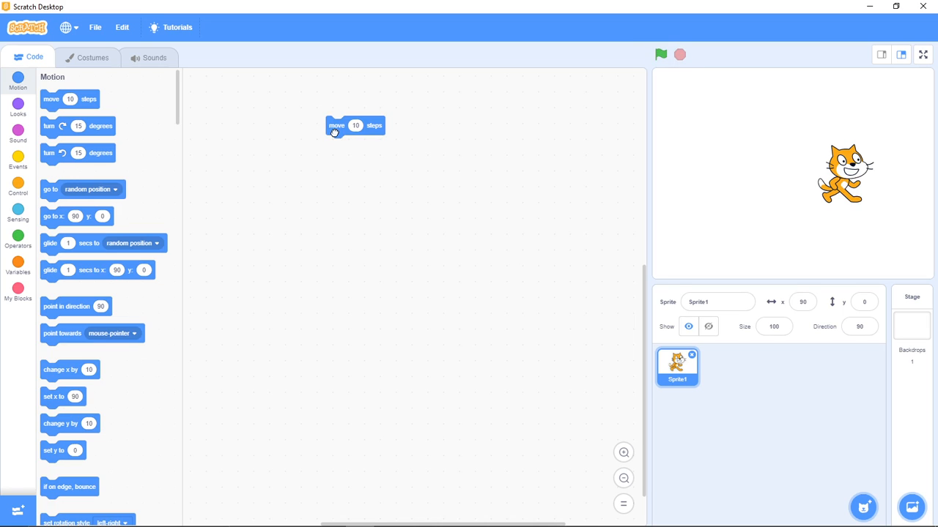
click(337, 125)
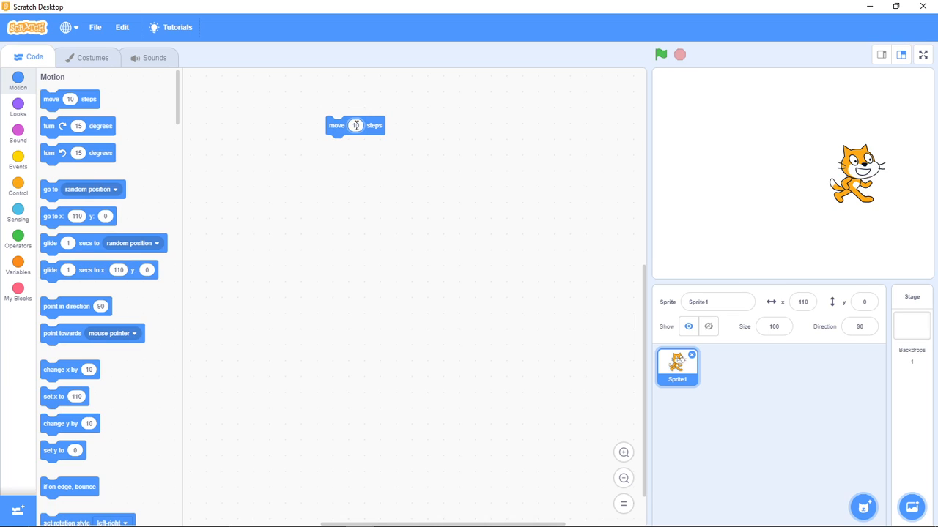
- Change the move block's step count to -10 so the cat moves back leftward
click(357, 126)
text(0)
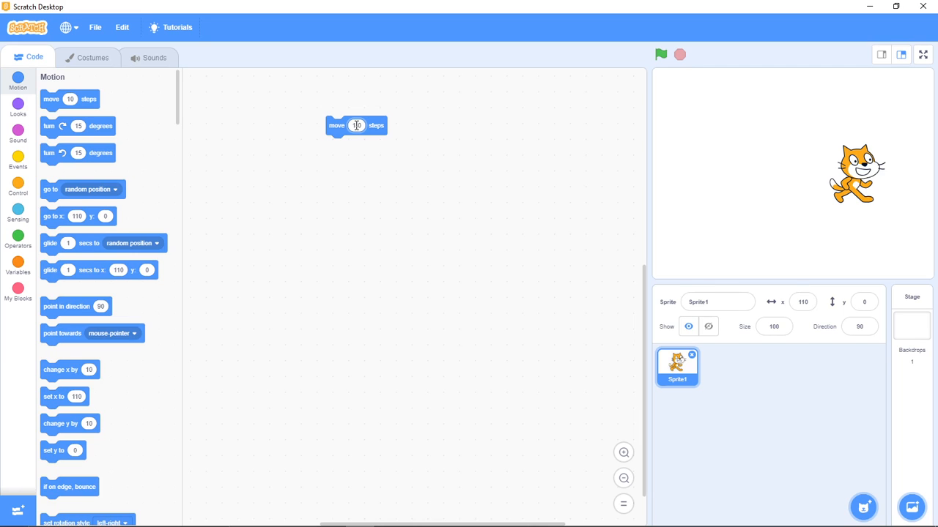
click(357, 126)
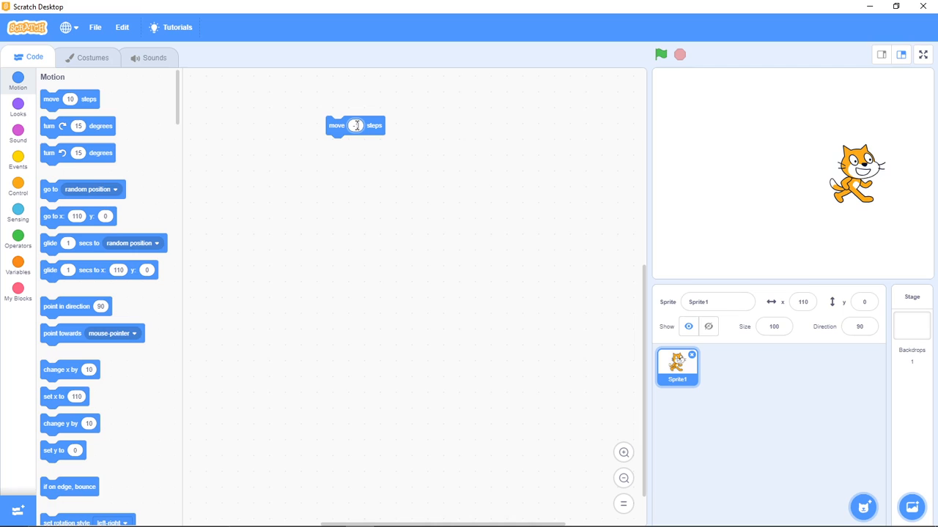
click(358, 126)
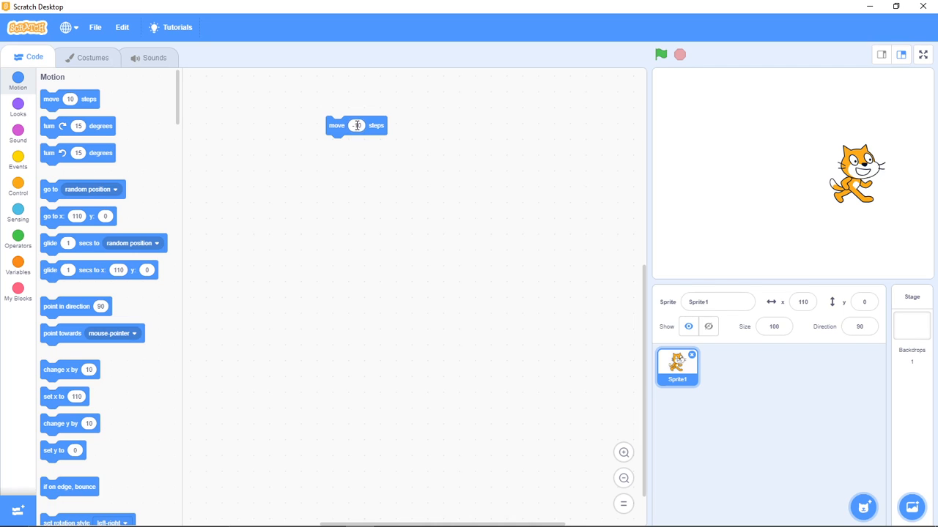
text(-10)
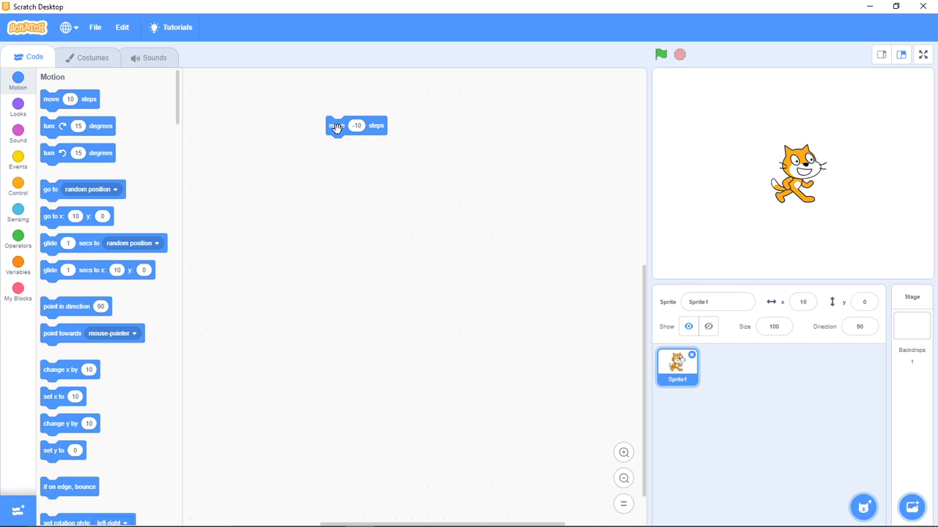
- Run the -10 block to move the cat back past centre to x -20, then restore 10 steps
click(337, 126)
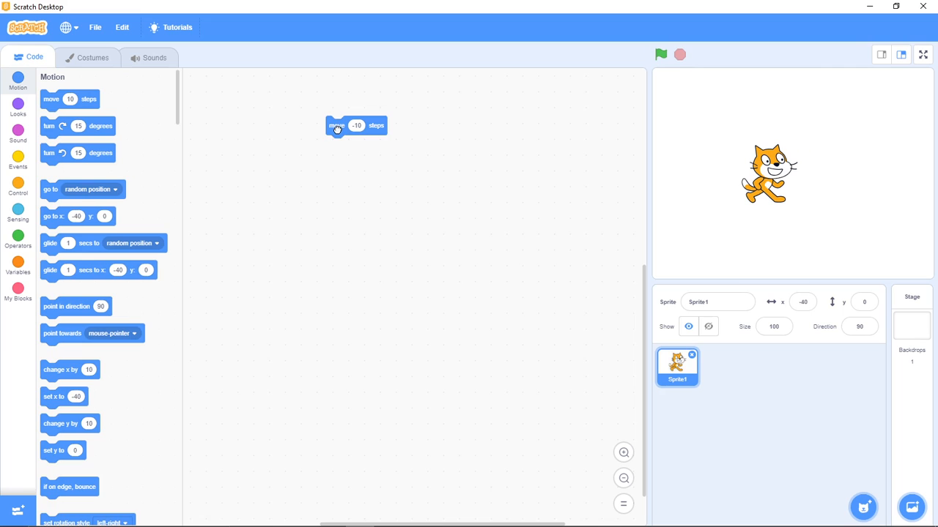
click(337, 126)
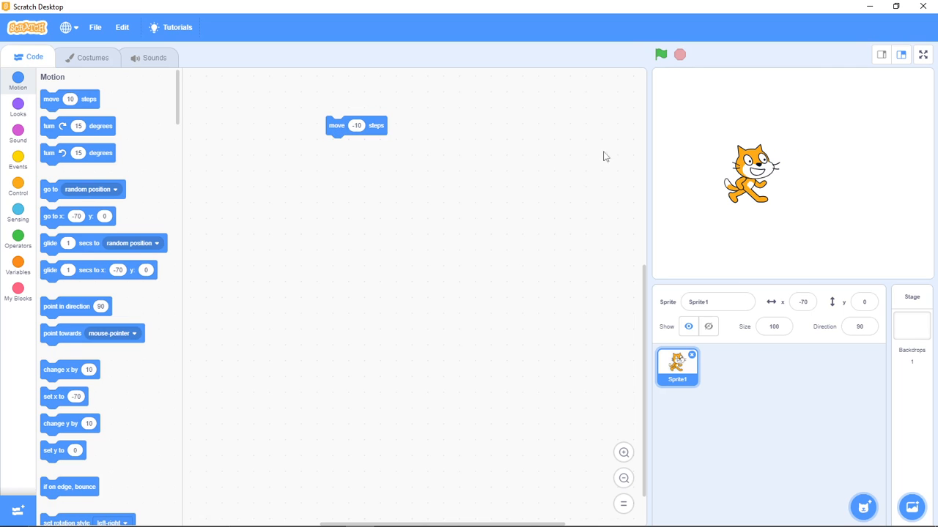
click(358, 126)
text(10)
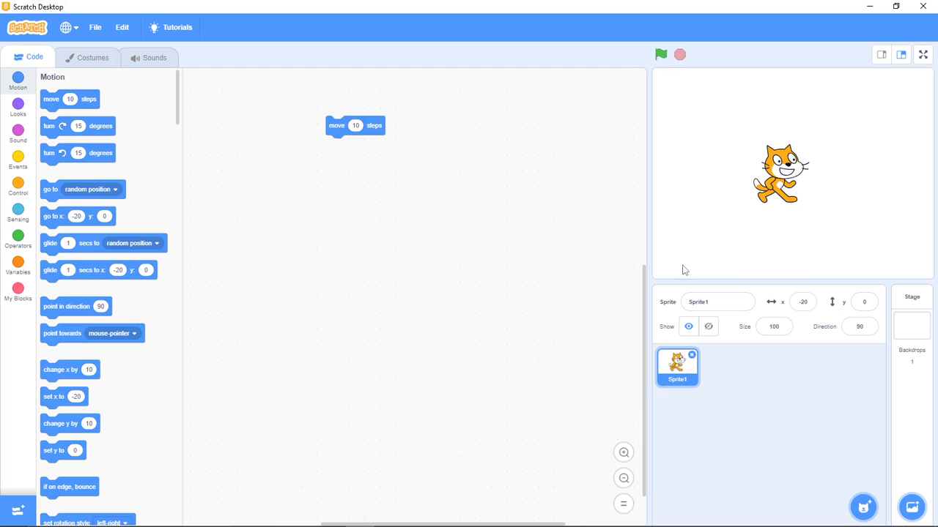
click(859, 327)
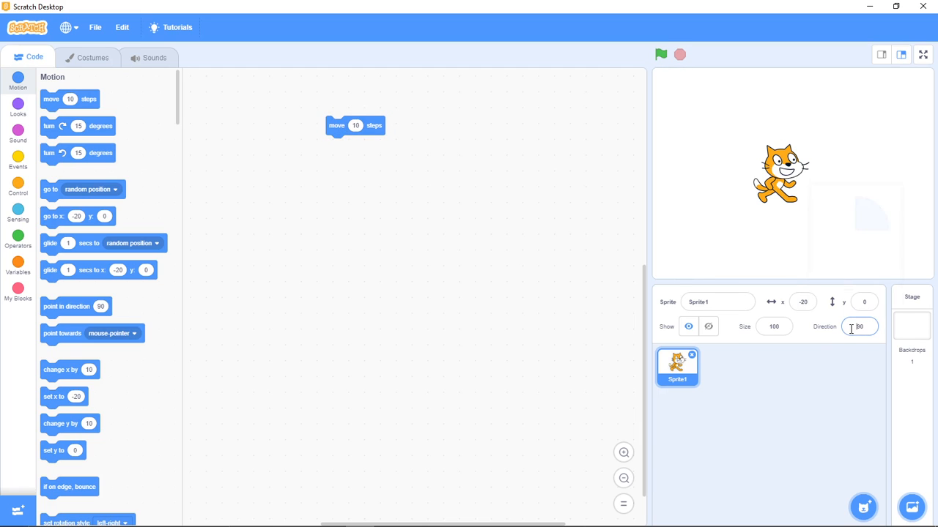
- Set the cat sprite's direction to 45 so it tilts diagonally up-right
click(858, 327)
text(45)
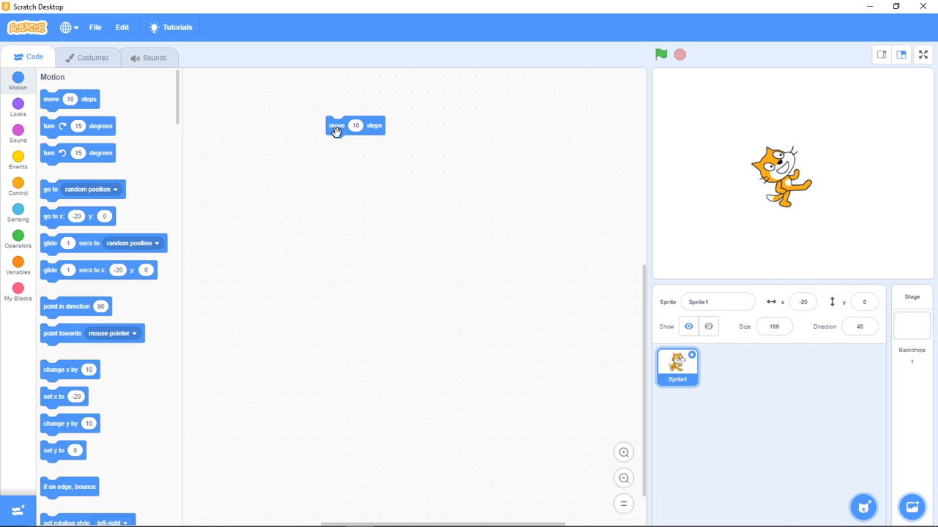
- Run the move block so the tilted cat travels diagonally to x 44, y 64
click(354, 126)
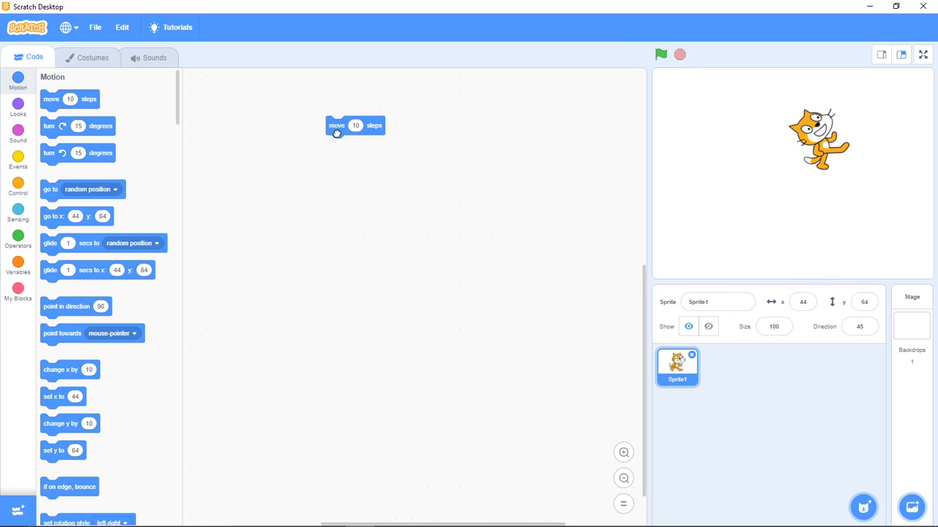
click(356, 126)
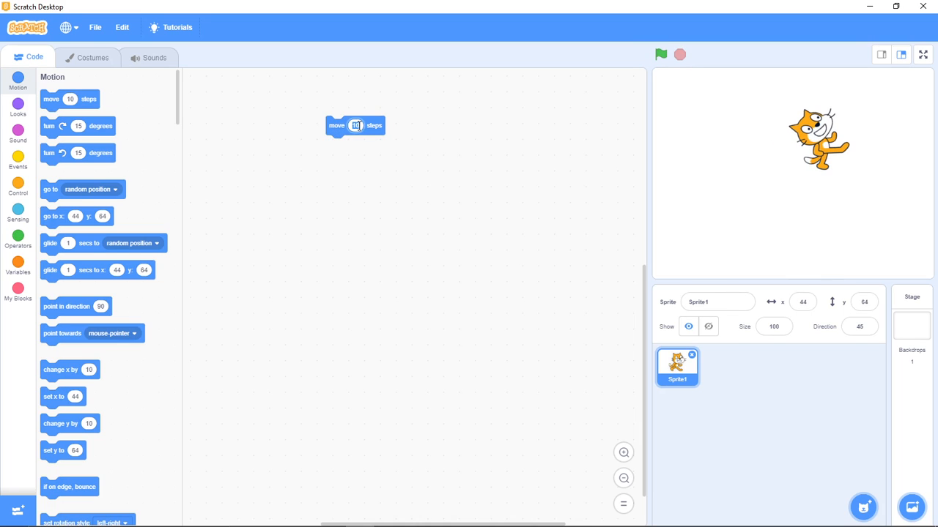
click(357, 126)
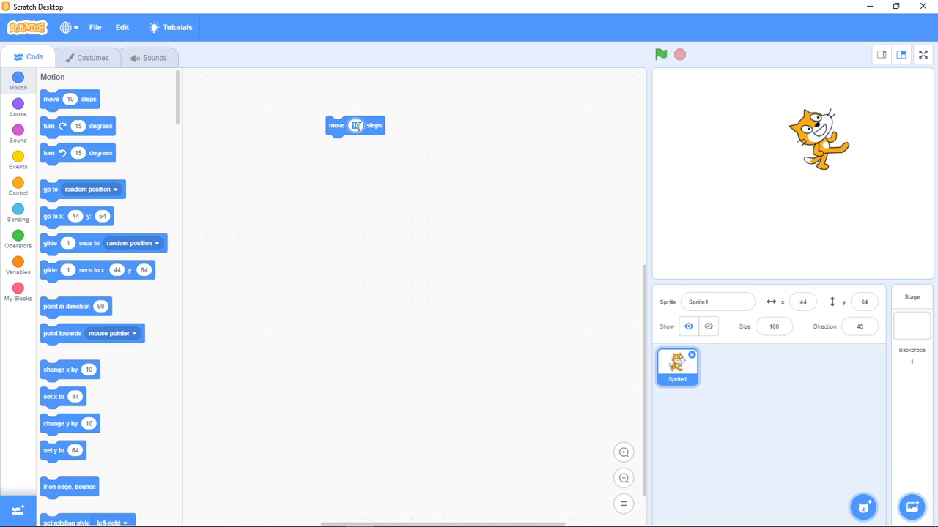
- Edit the move block's step count to -10 while the cat stays at x 44, y 64
click(358, 126)
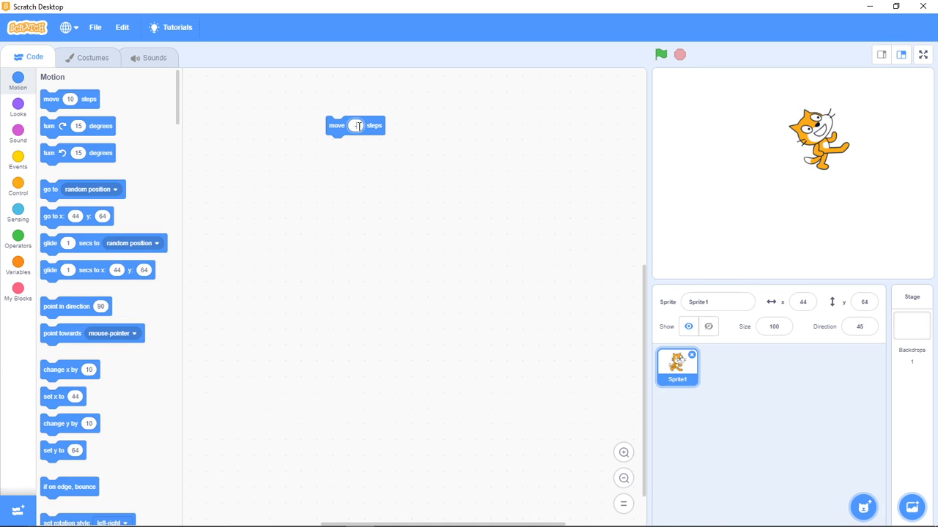
text(-10)
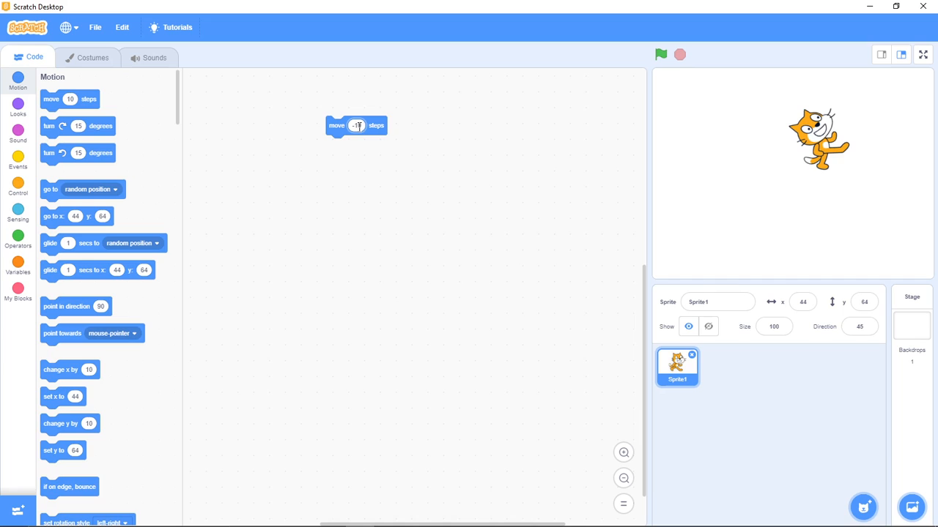
text(-10)
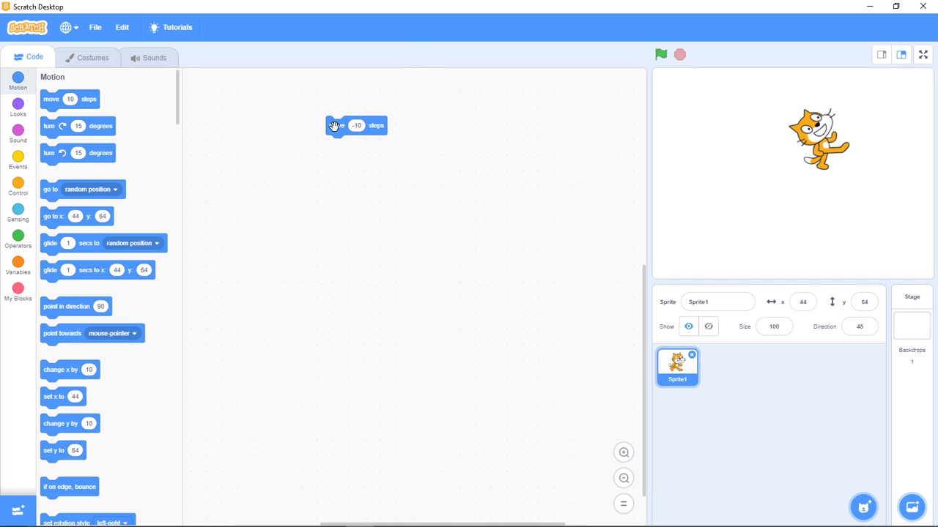